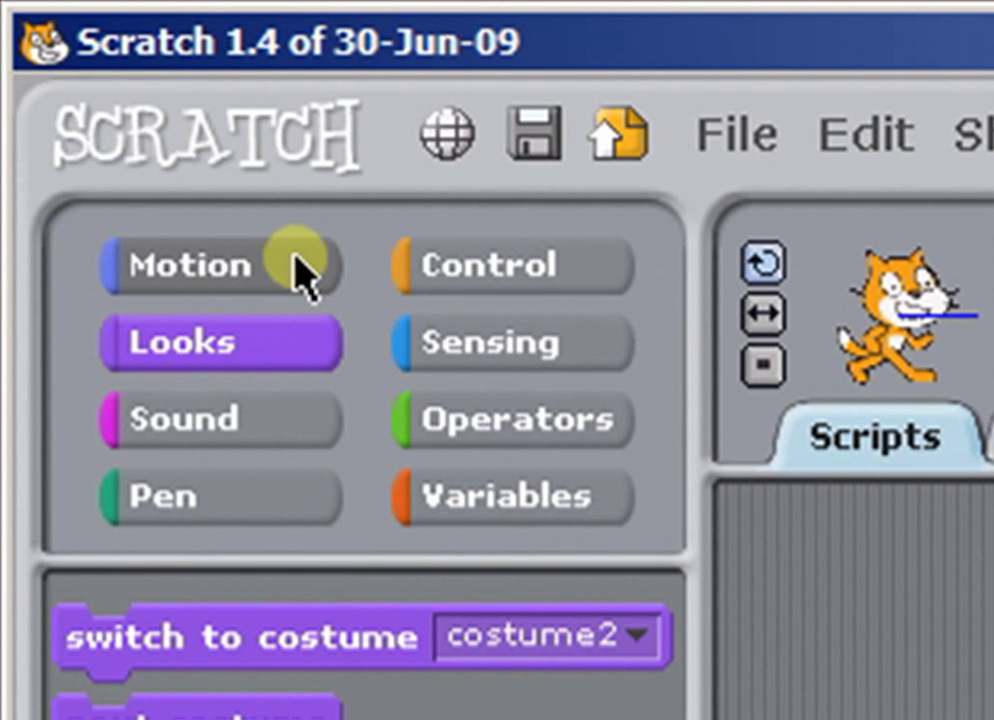
pyautogui.moveTo(800, 395)
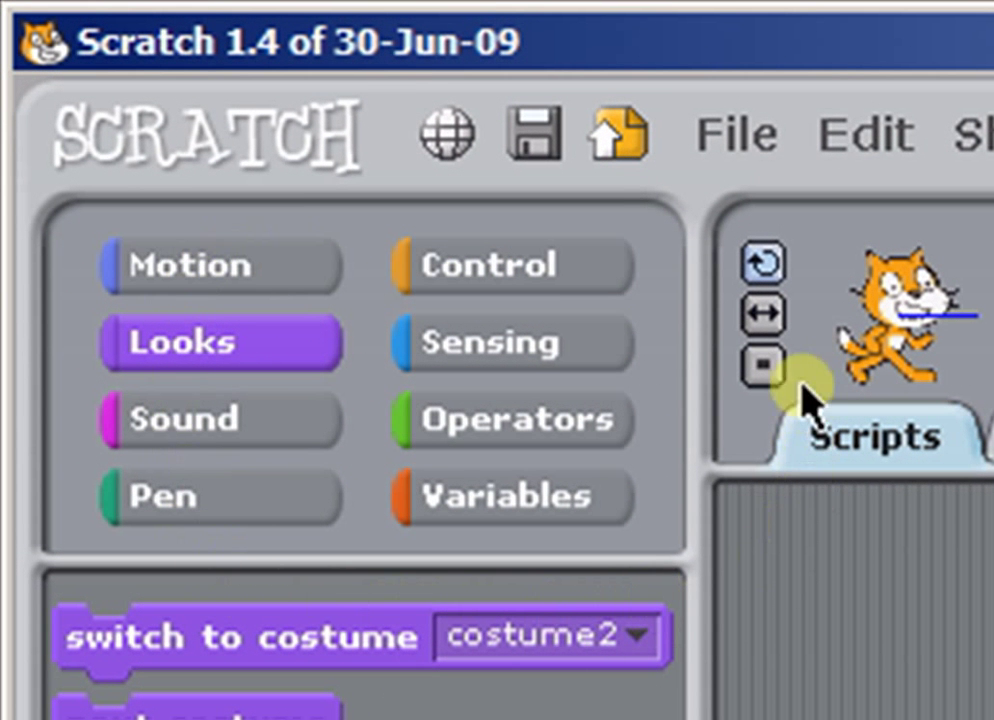
pyautogui.moveTo(595, 685)
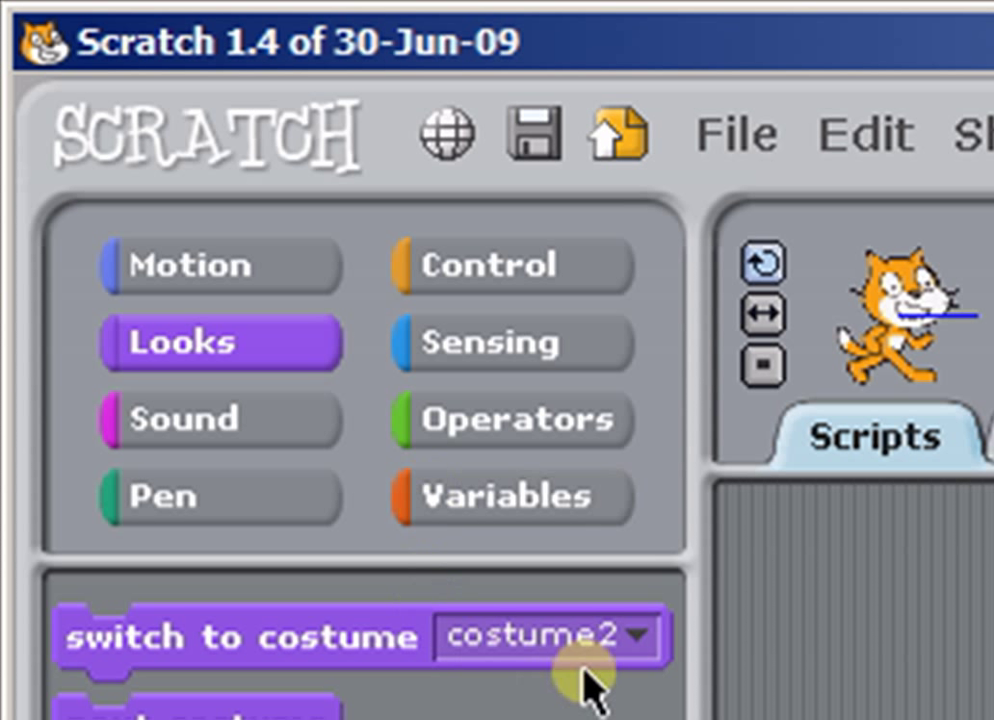
pyautogui.moveTo(615, 575)
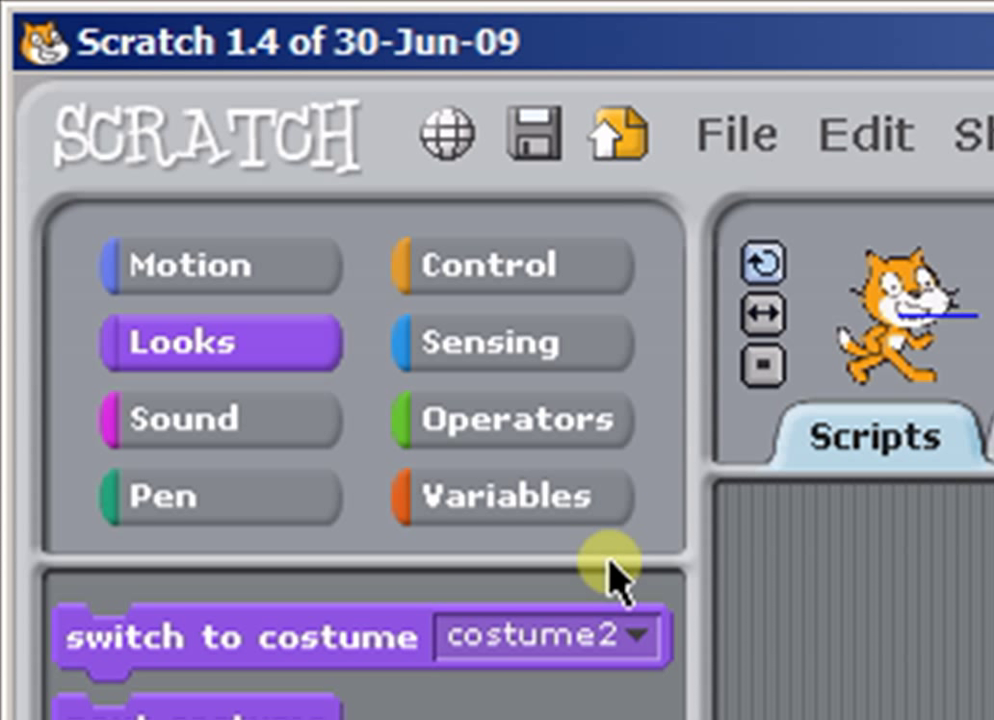
pyautogui.moveTo(230, 265)
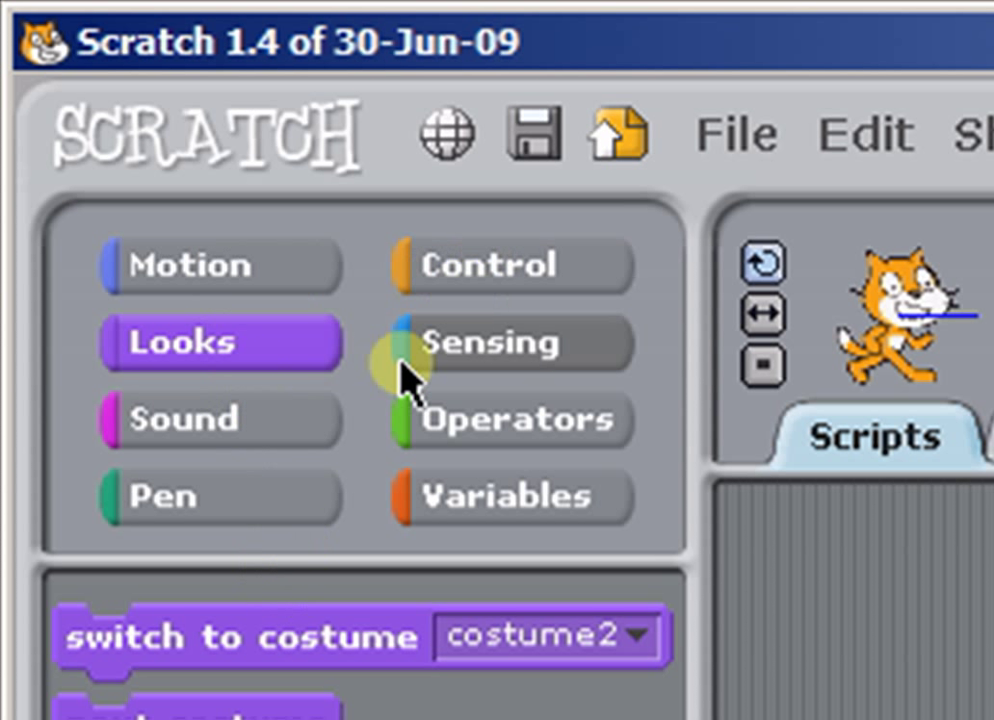
pyautogui.moveTo(165, 497)
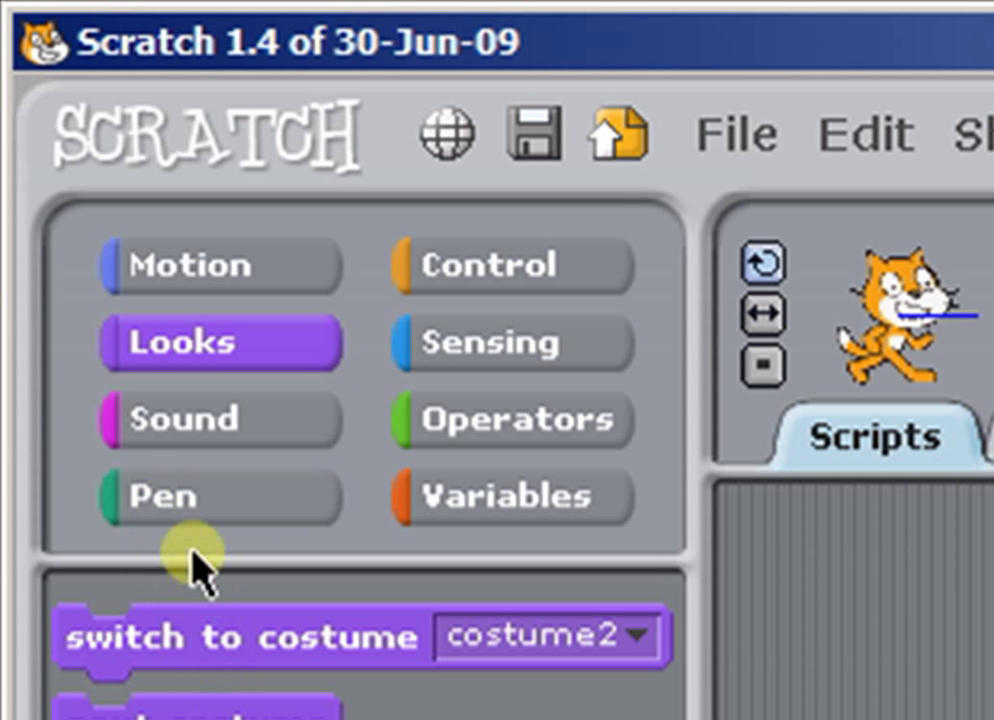
# Step: From the Pen category, drag clear, pen up, pen down and set pen color to into Scripts
pyautogui.click(160, 497)
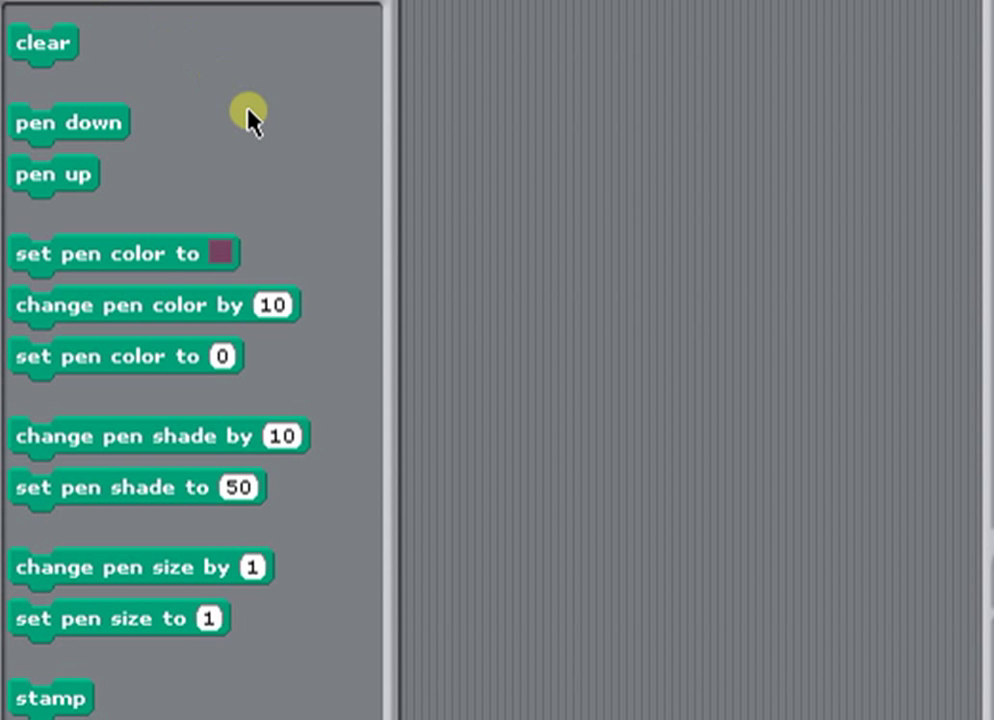
pyautogui.moveTo(283, 95)
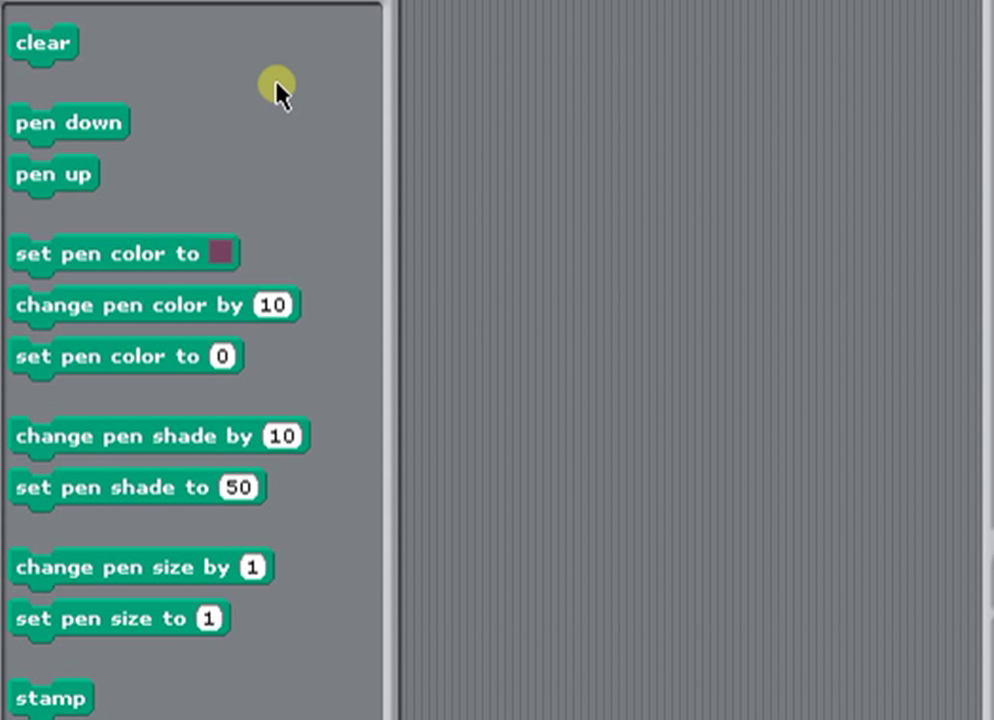
pyautogui.click(45, 44)
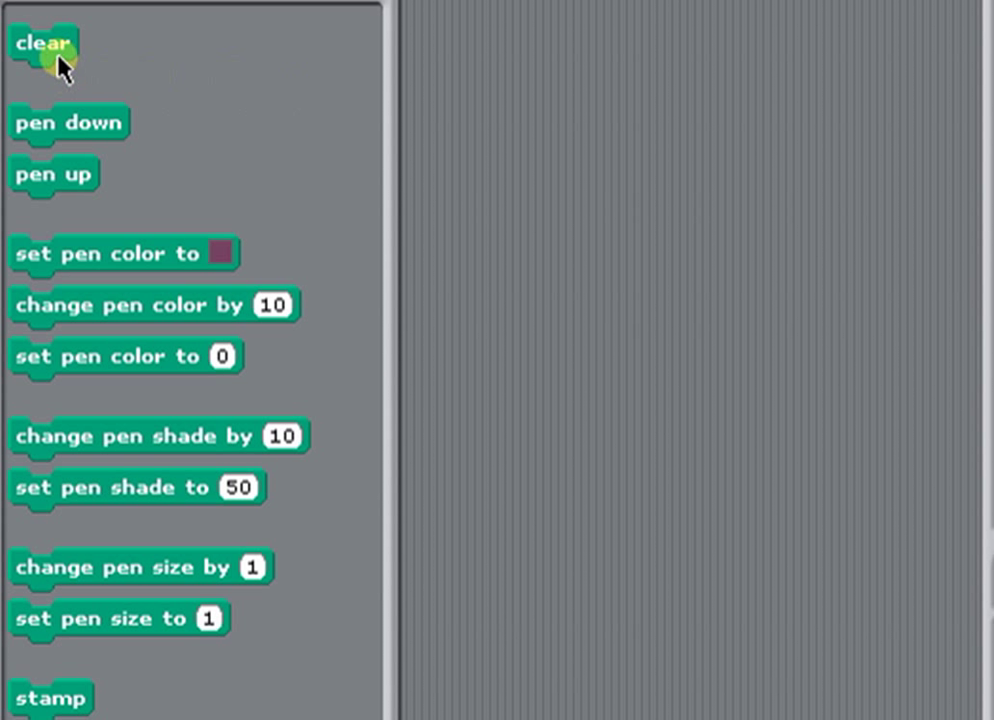
pyautogui.moveTo(42, 48); pyautogui.dragTo(500, 92)
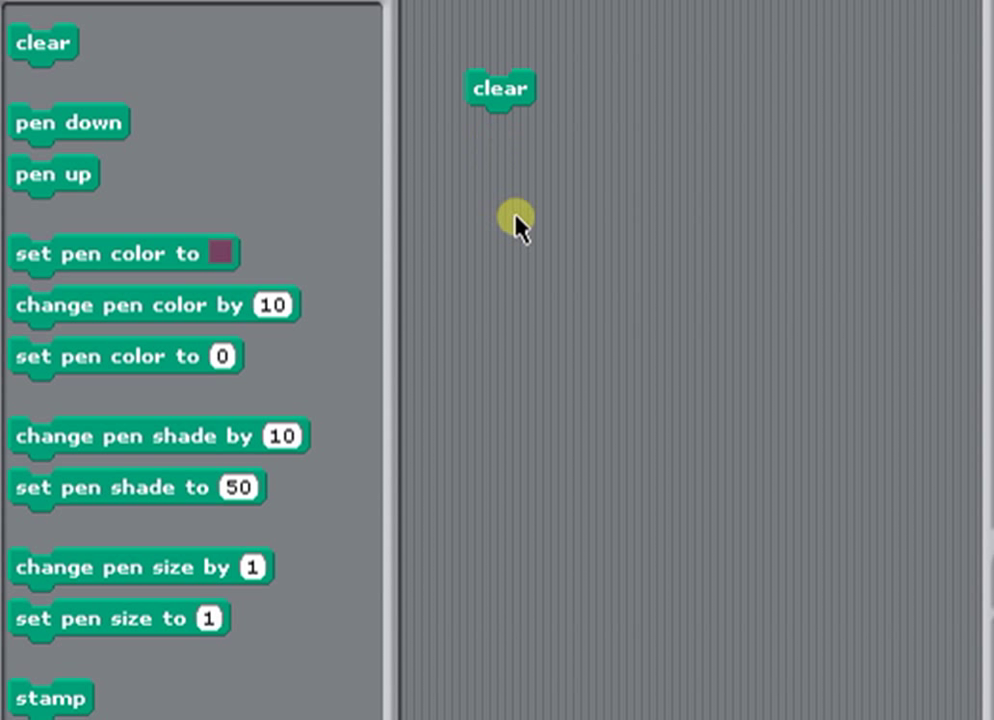
pyautogui.moveTo(68, 185)
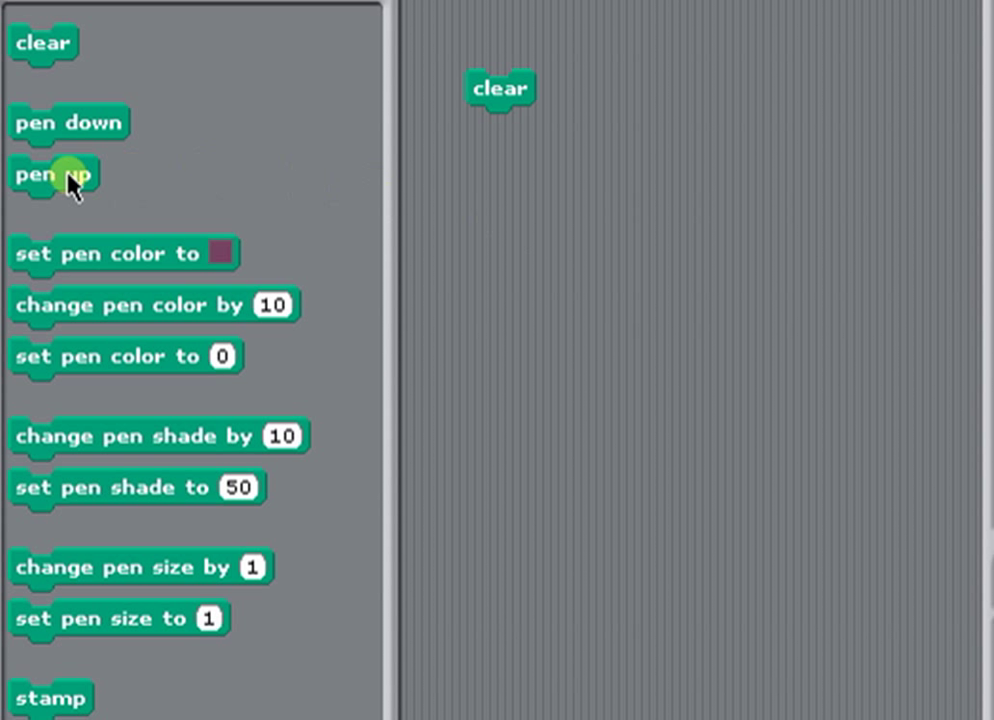
pyautogui.moveTo(55, 175); pyautogui.dragTo(470, 180)
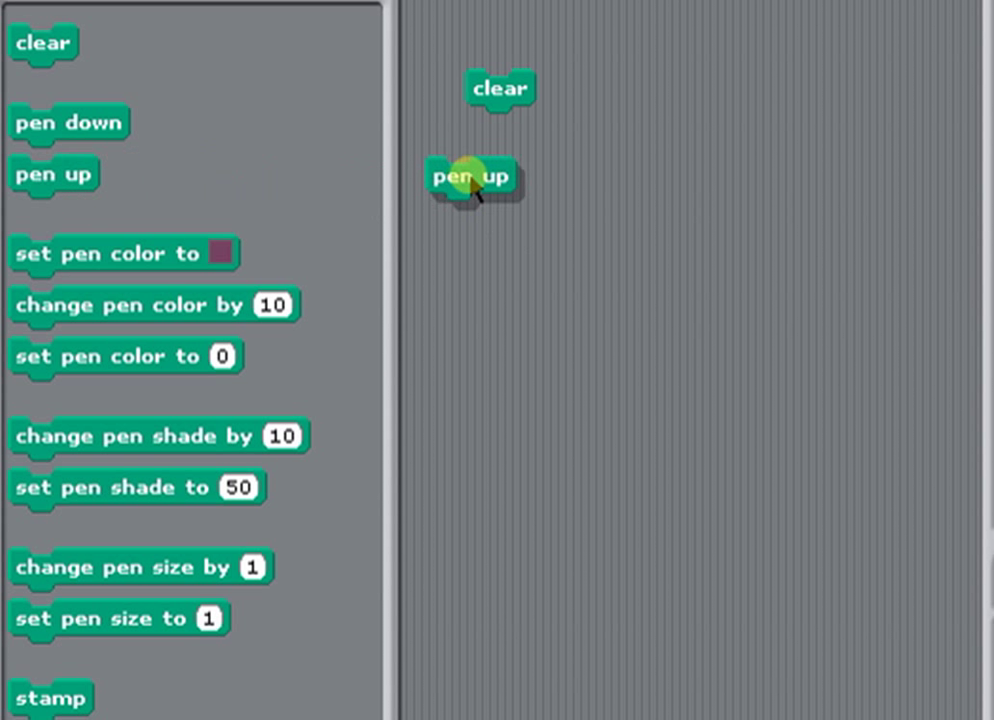
pyautogui.moveTo(470, 180); pyautogui.dragTo(510, 168)
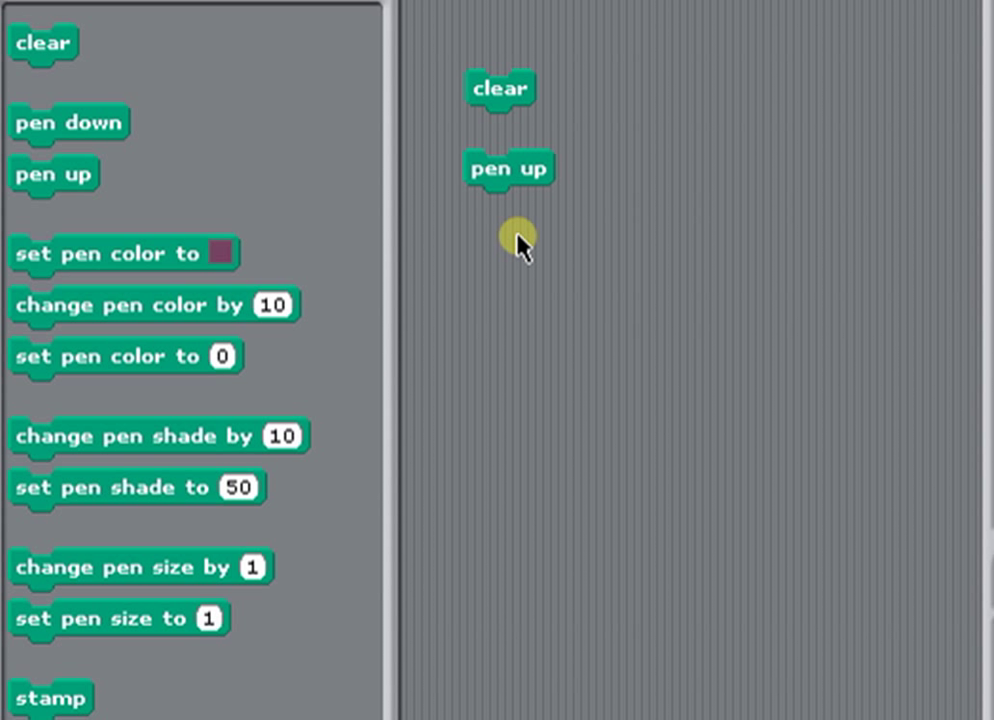
pyautogui.moveTo(510, 250)
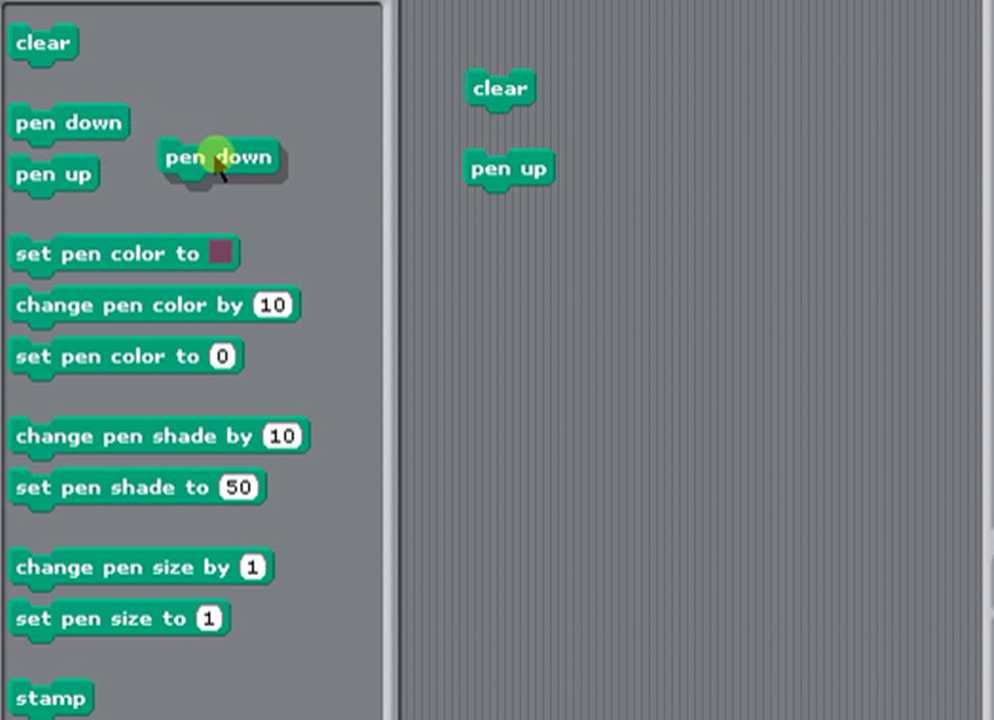
pyautogui.moveTo(218, 158); pyautogui.dragTo(518, 268)
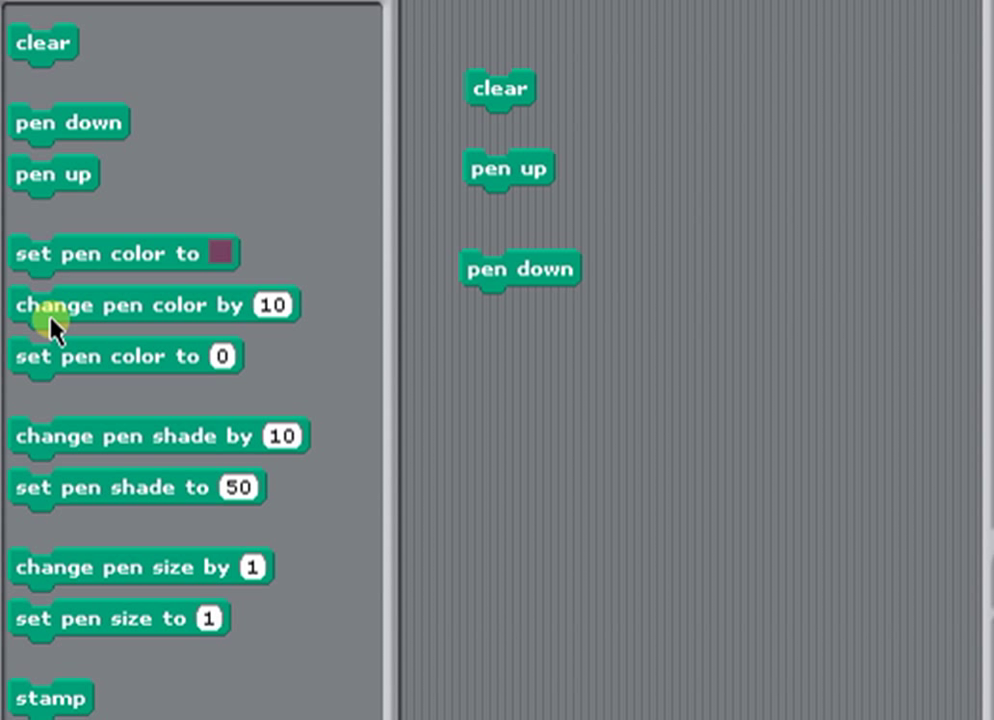
pyautogui.moveTo(120, 253); pyautogui.dragTo(558, 396)
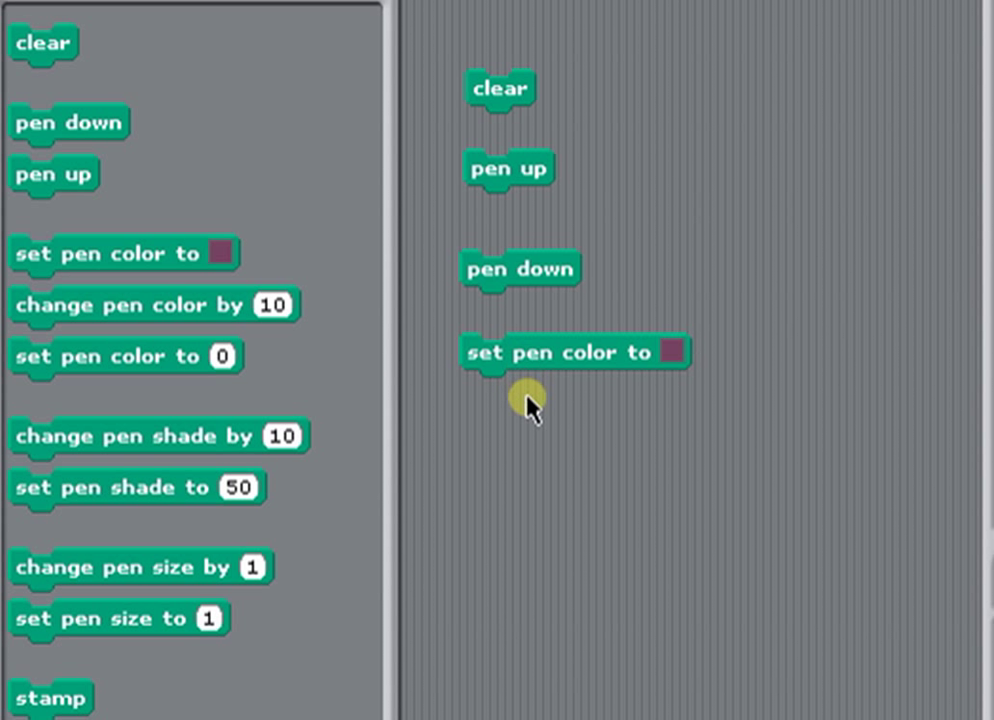
pyautogui.moveTo(562, 393)
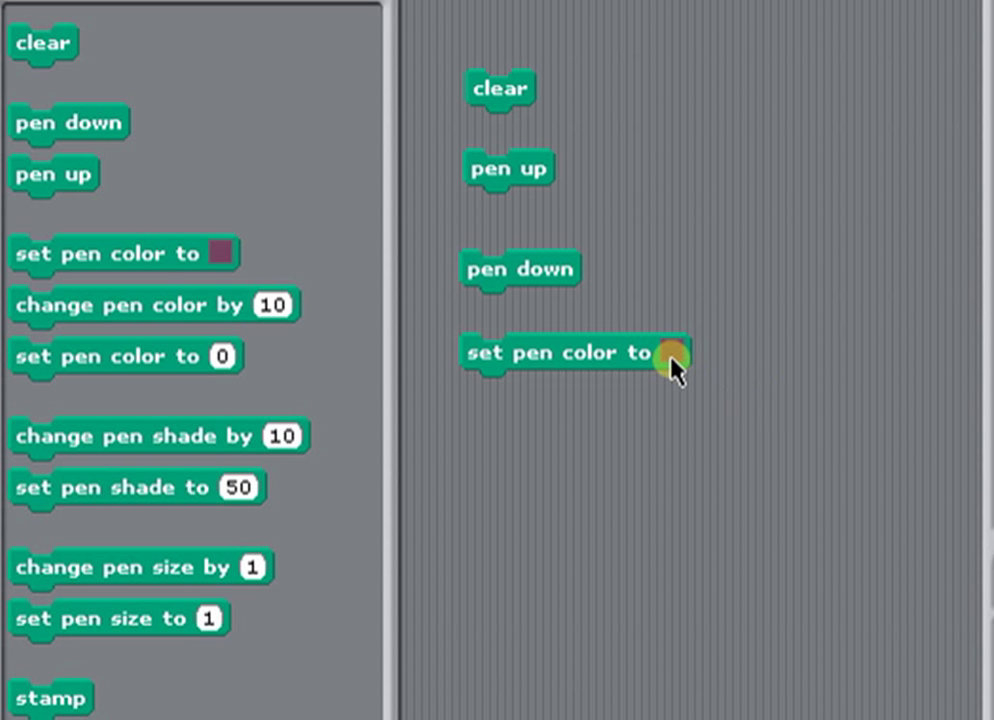
# Step: Change the set pen color swatch to bright green and add a set pen size to block
pyautogui.click(666, 354)
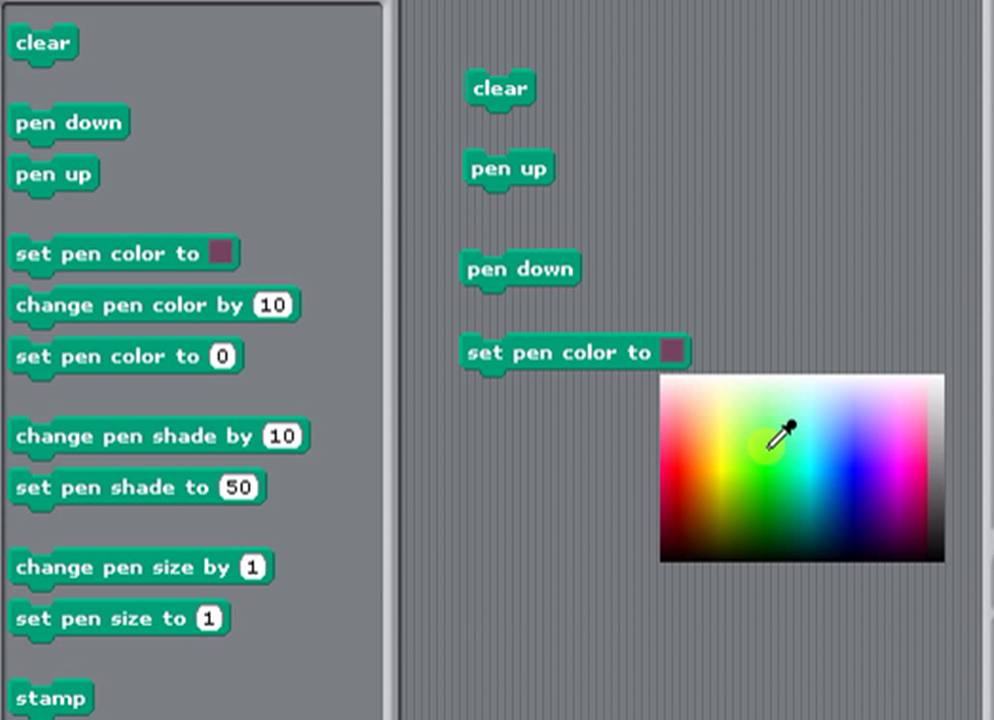
pyautogui.click(768, 442)
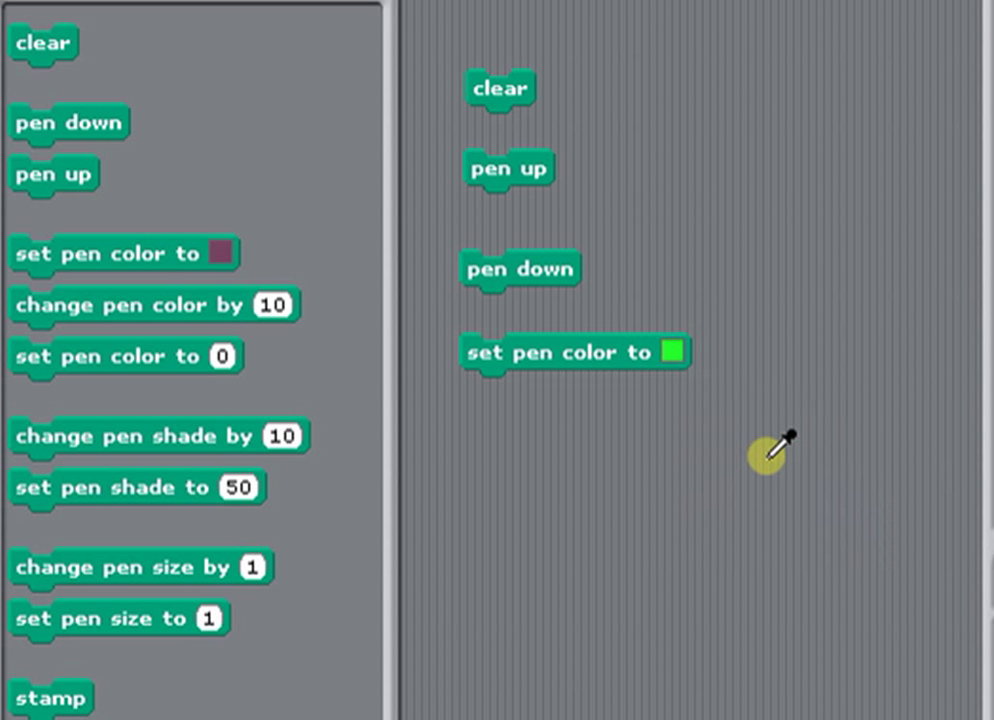
pyautogui.moveTo(365, 493)
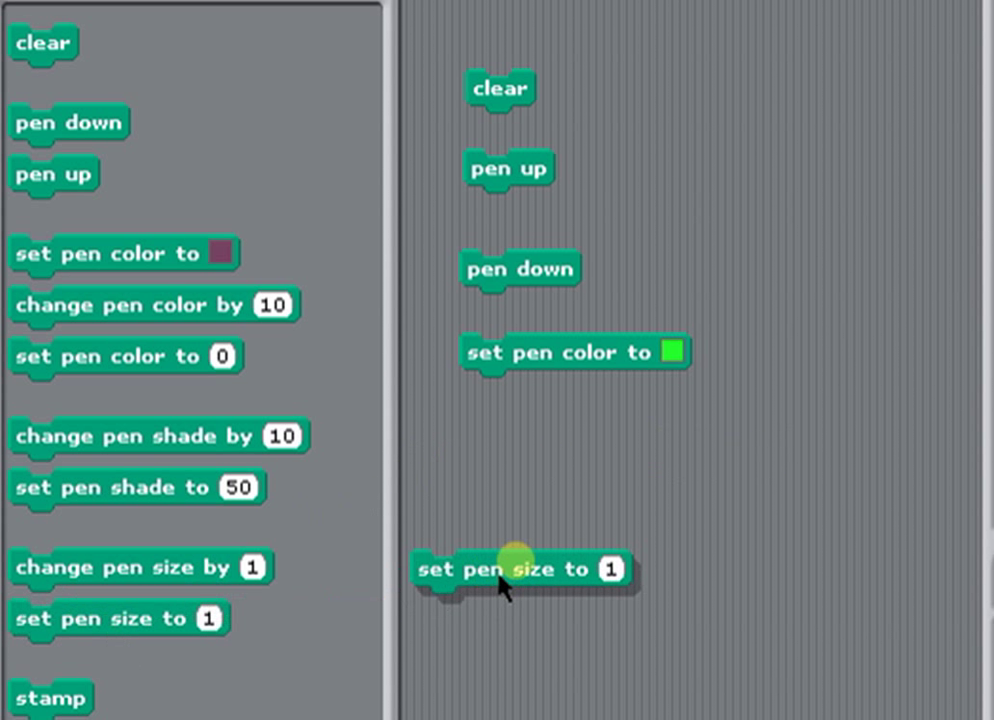
pyautogui.moveTo(520, 570); pyautogui.dragTo(520, 447)
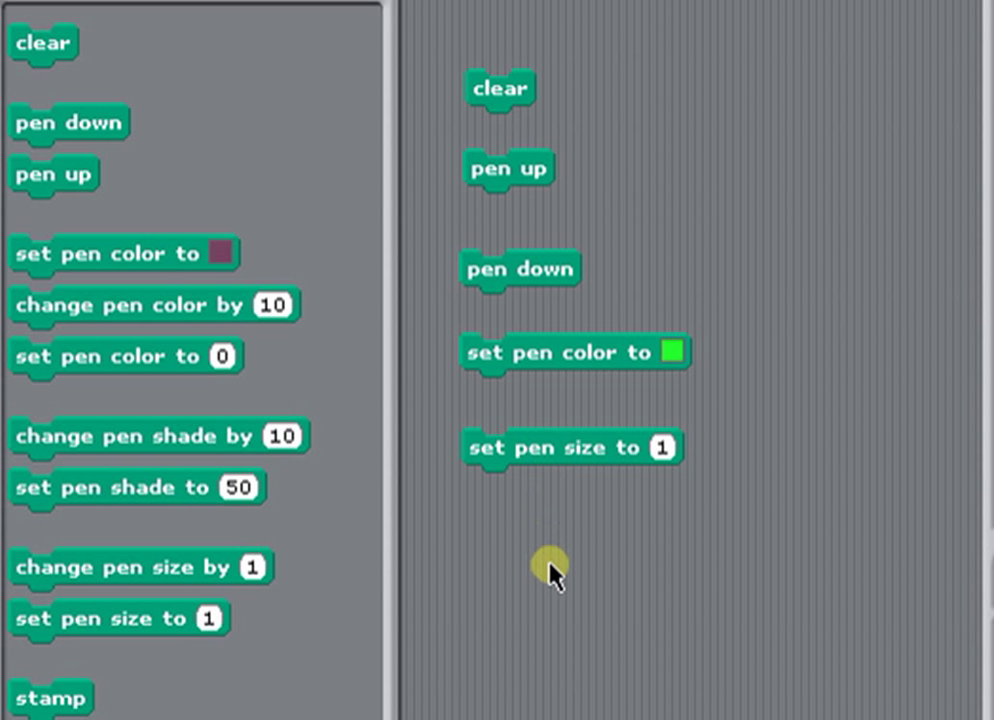
pyautogui.moveTo(563, 600)
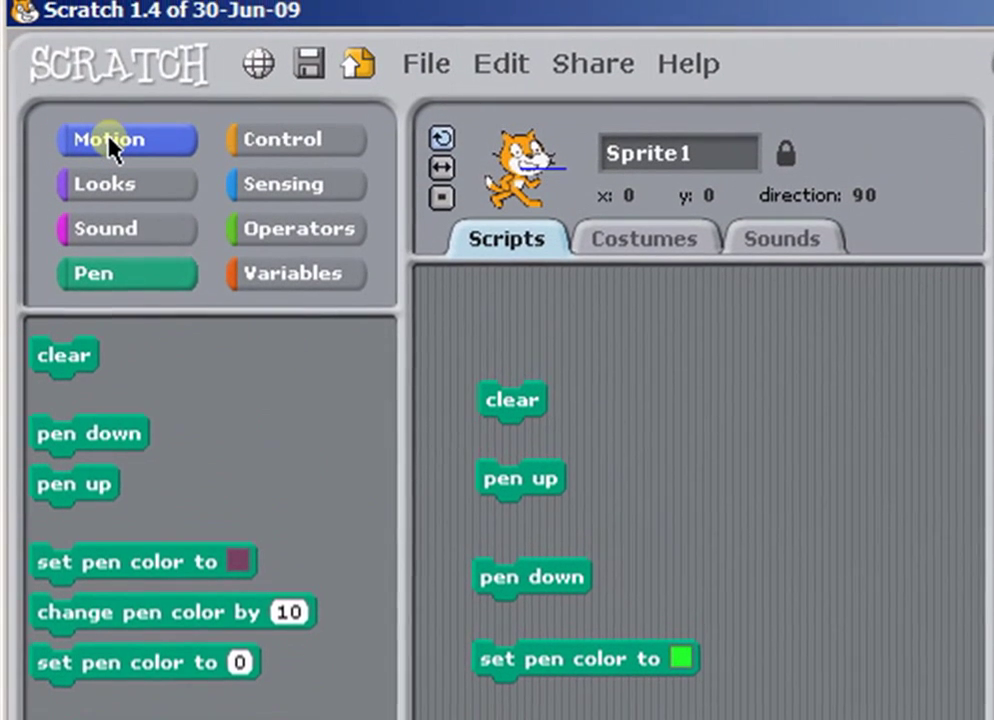
# Step: Make pen size 2, bring in the Motion change x by 10 block, and run it
pyautogui.click(110, 138)
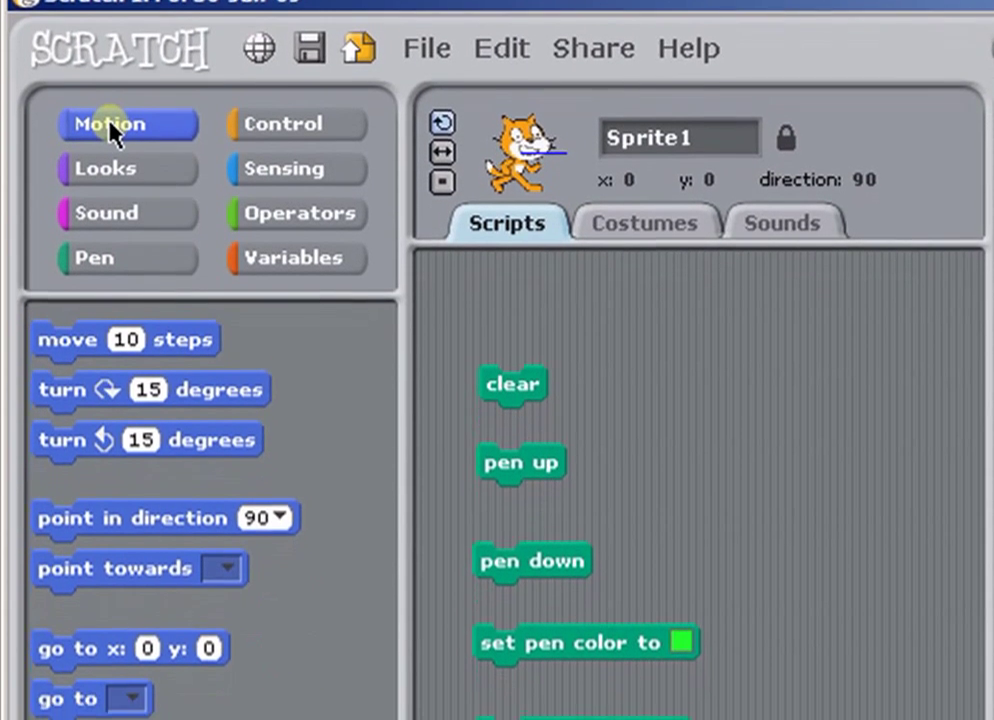
pyautogui.scroll(-3)
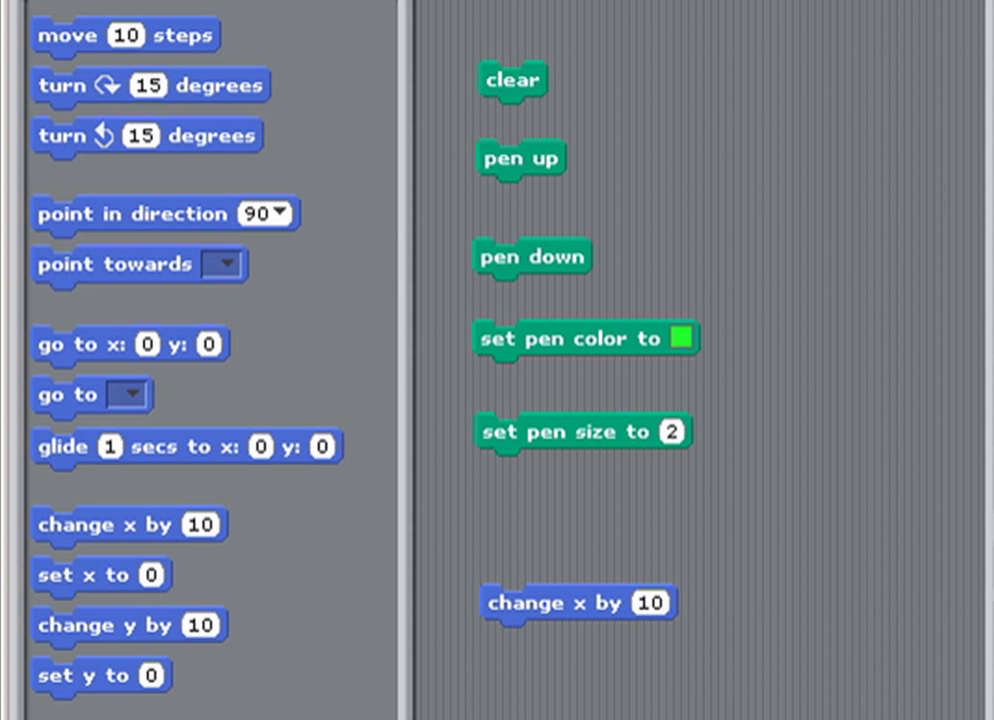
pyautogui.click(657, 603)
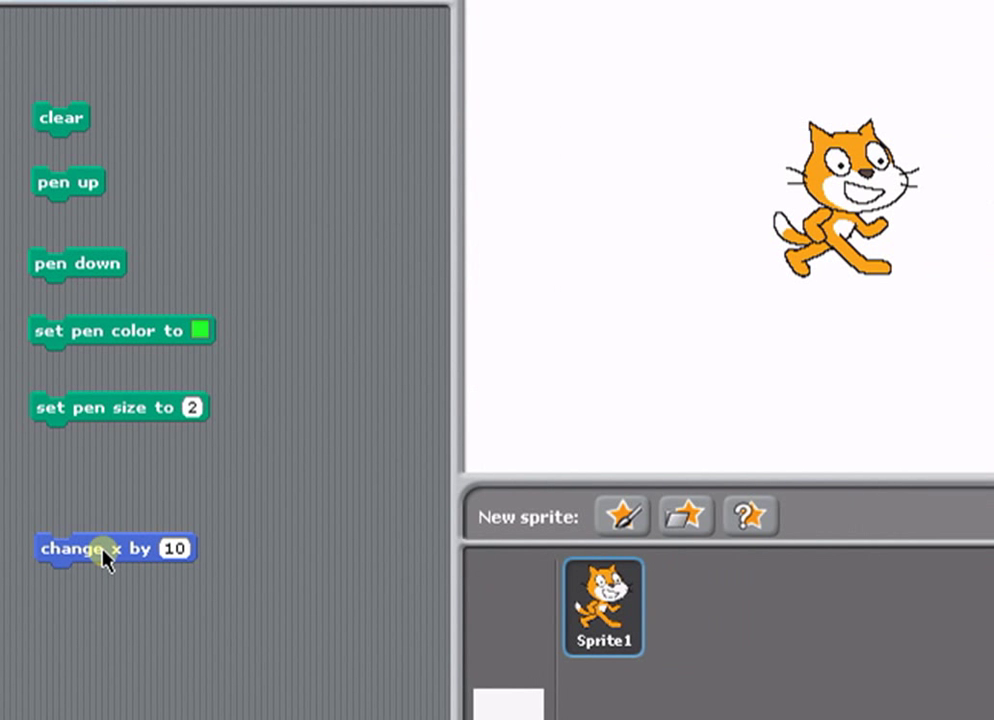
pyautogui.click(110, 548)
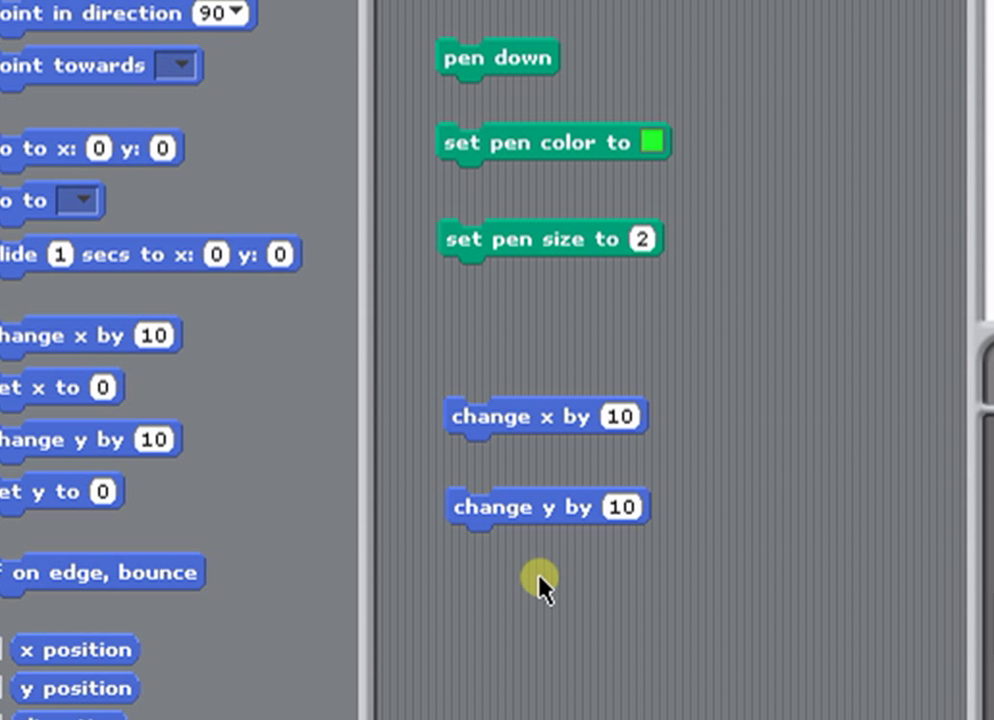
# Step: Add change y by 10 and run the change blocks to move the cat to x 30, y 20
pyautogui.click(625, 507)
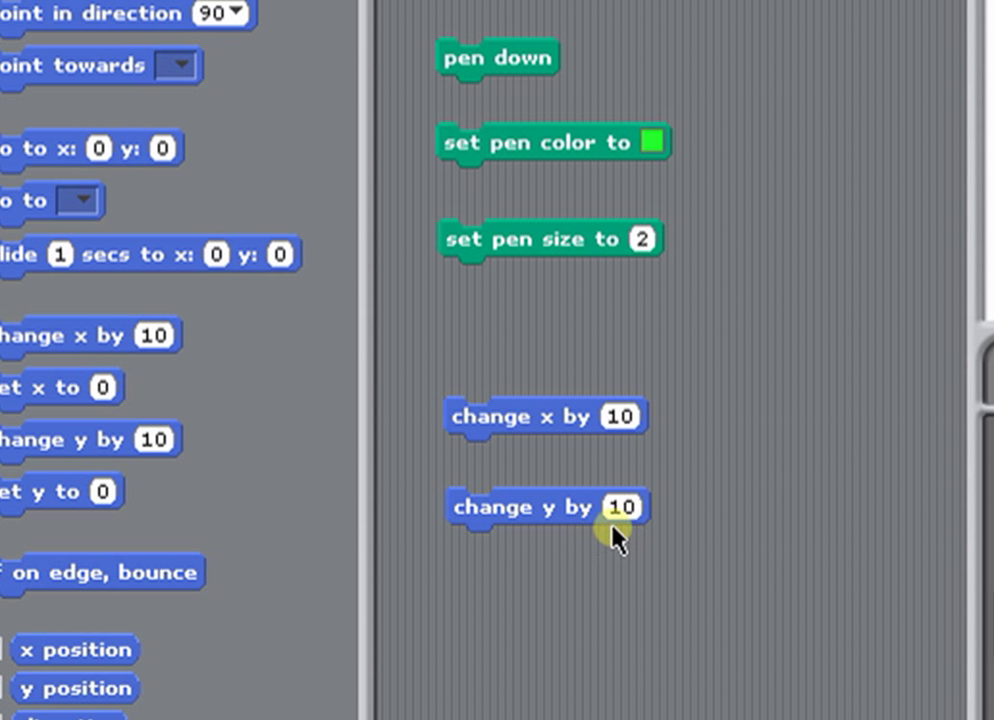
pyautogui.moveTo(508, 527)
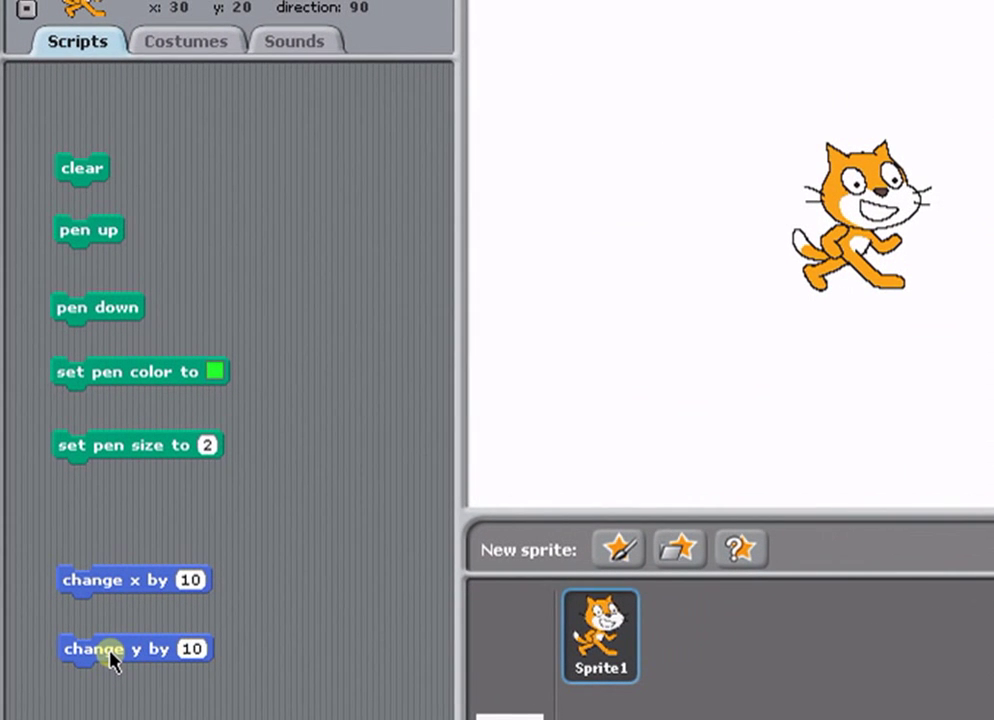
pyautogui.click(134, 648)
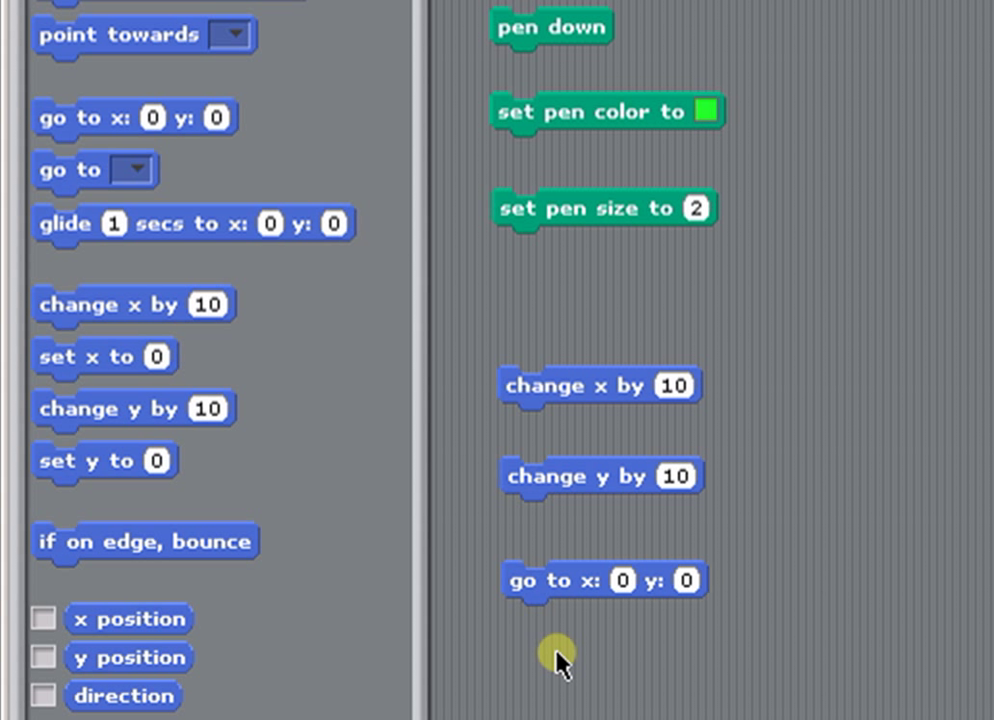
pyautogui.moveTo(670, 595)
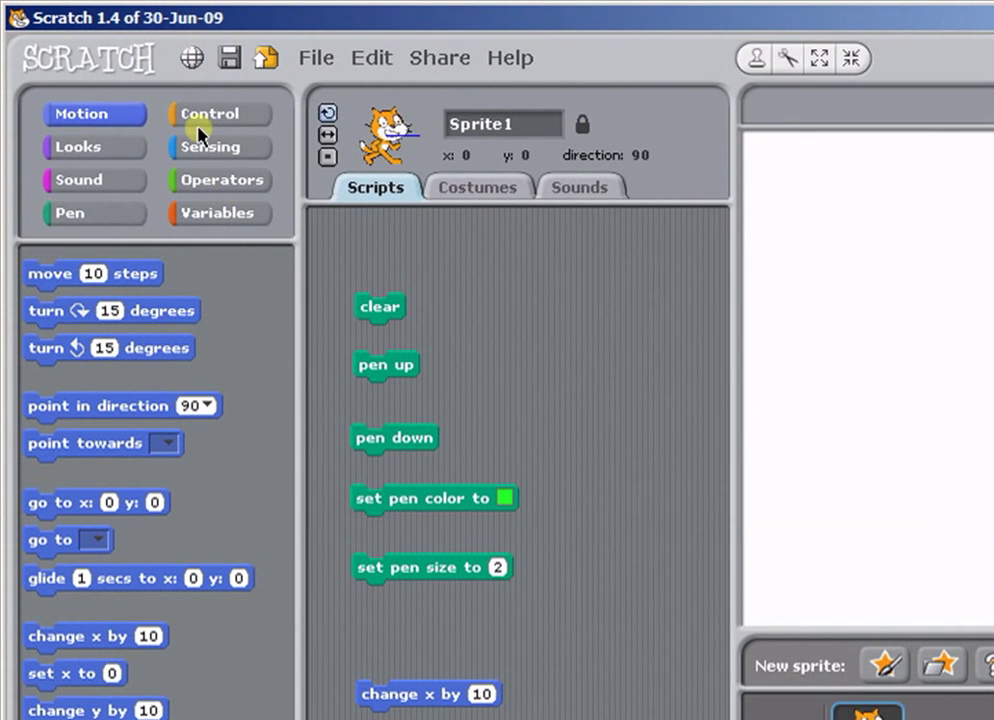
# Step: Drag the when green flag clicked hat from Control into the script area, left unattached
pyautogui.click(211, 113)
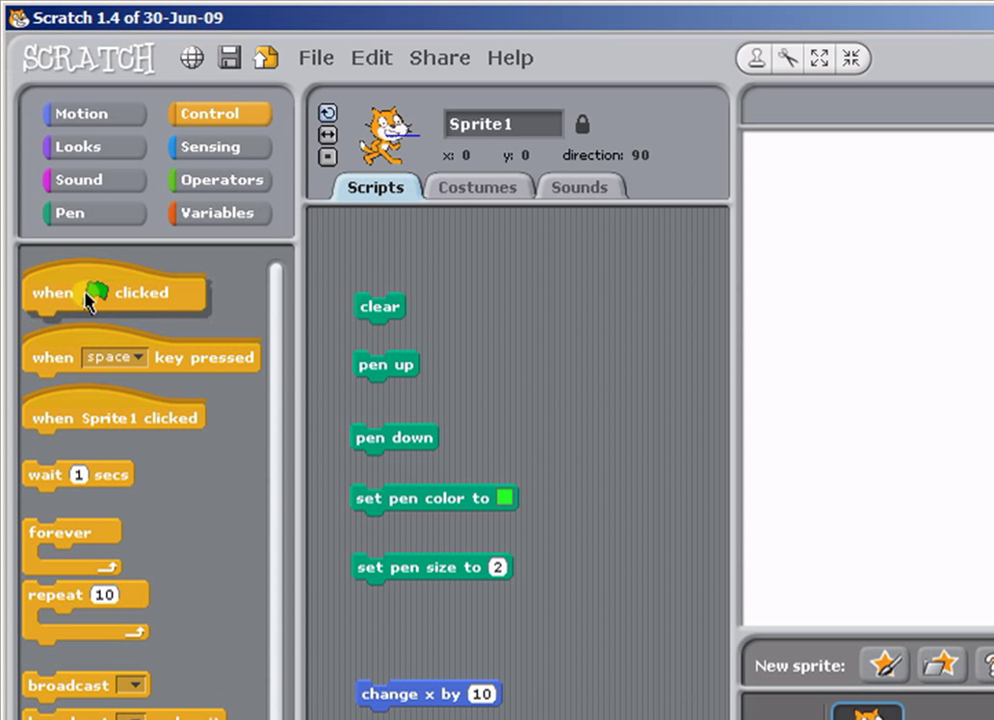
pyautogui.moveTo(113, 293); pyautogui.dragTo(565, 281)
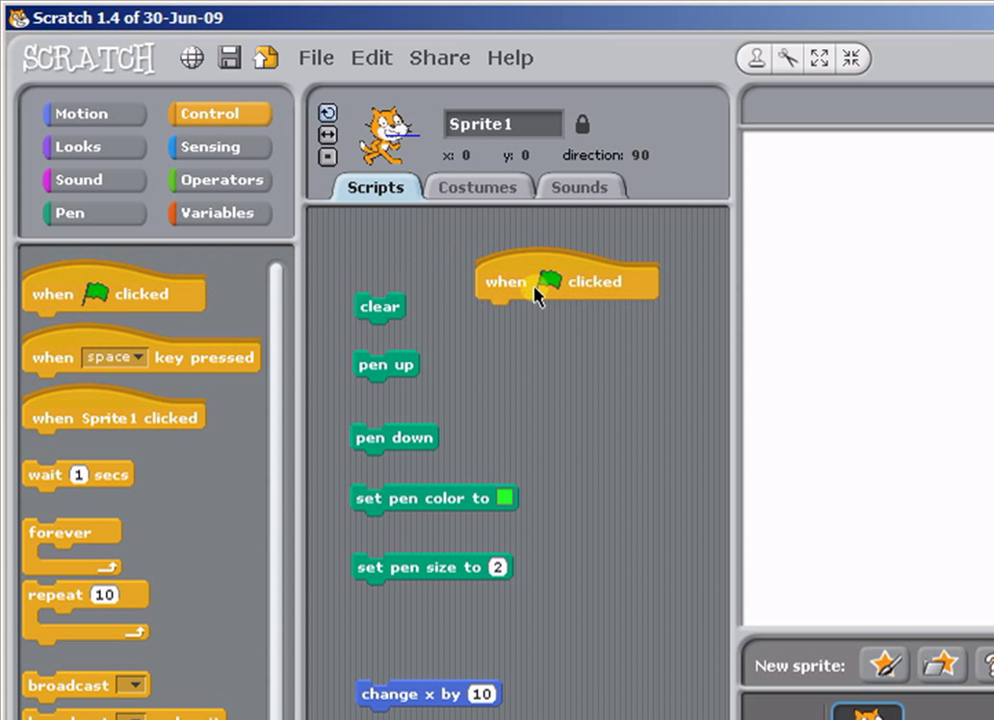